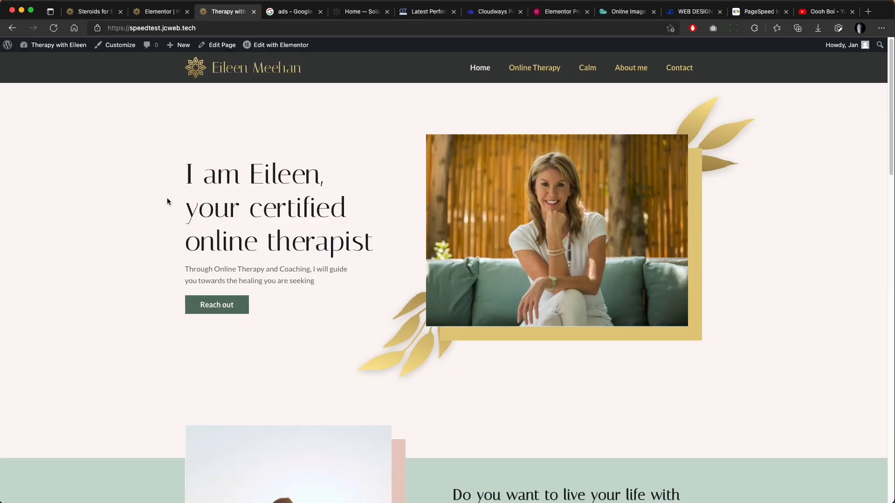
mouse_move(216, 161)
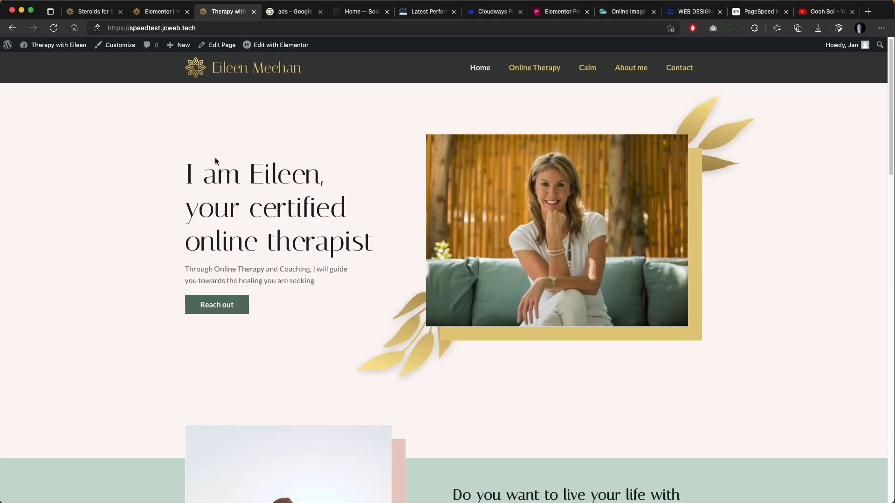
mouse_move(643, 217)
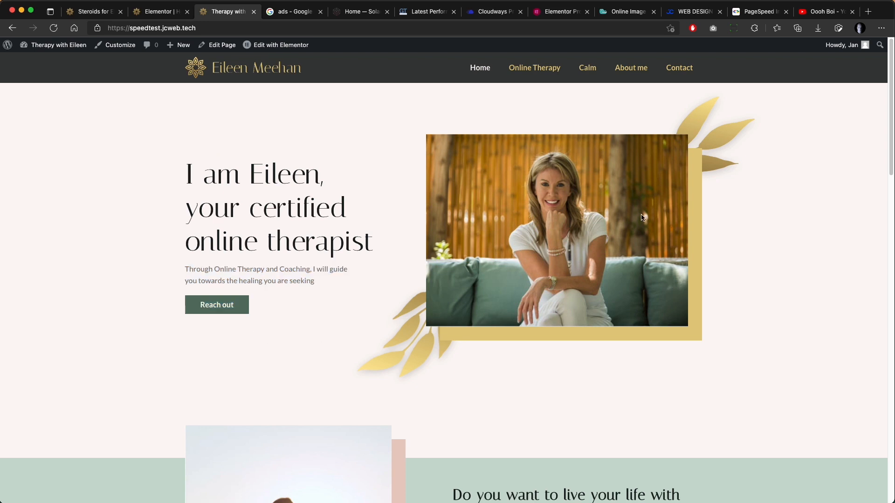
mouse_move(472, 182)
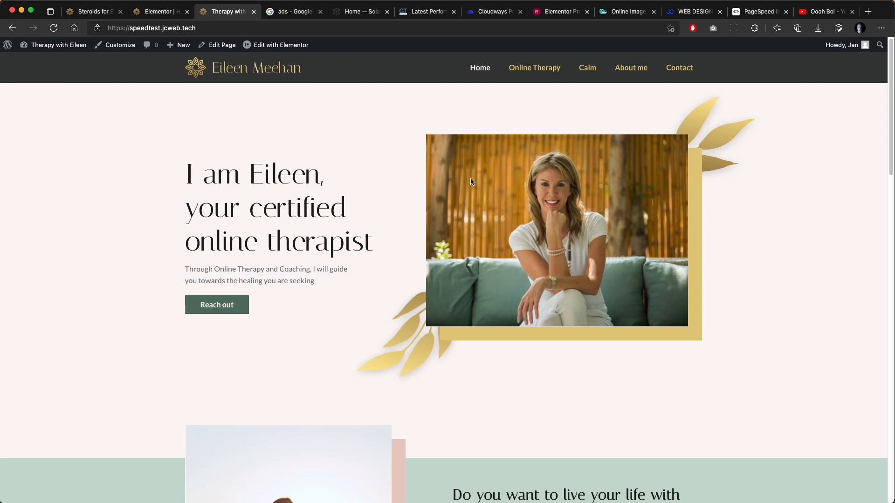
- Scroll through the Add Plugins search results for Elementor add-ons
scroll("down", 3)
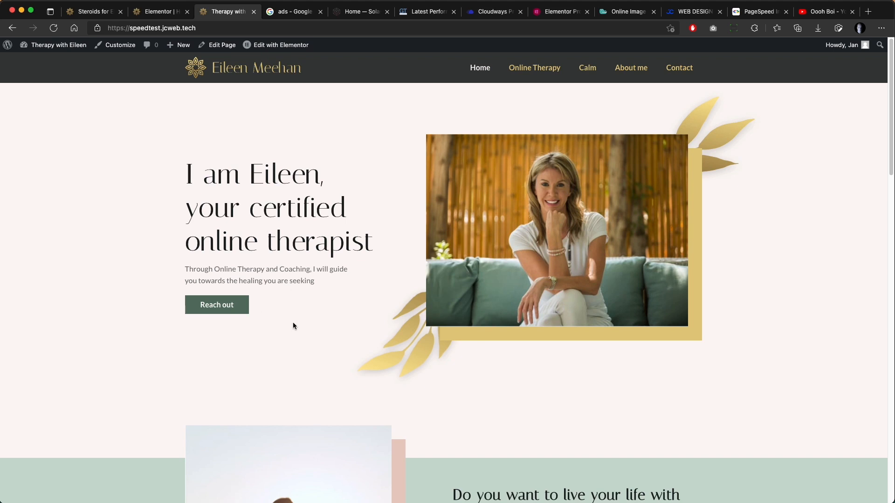
scroll("down", 3)
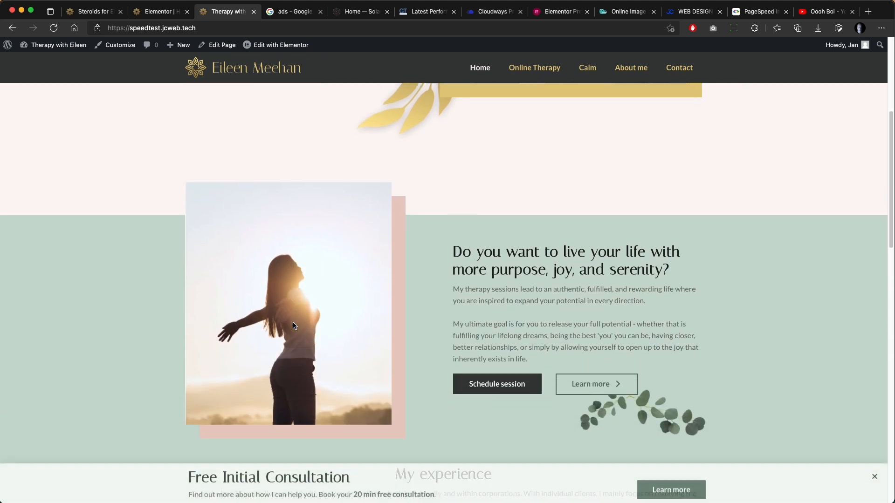
scroll("down", 3)
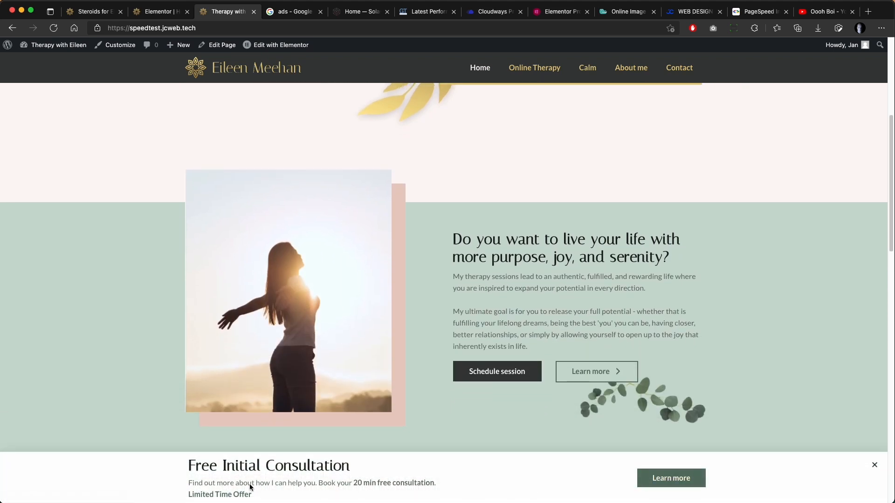
mouse_move(538, 485)
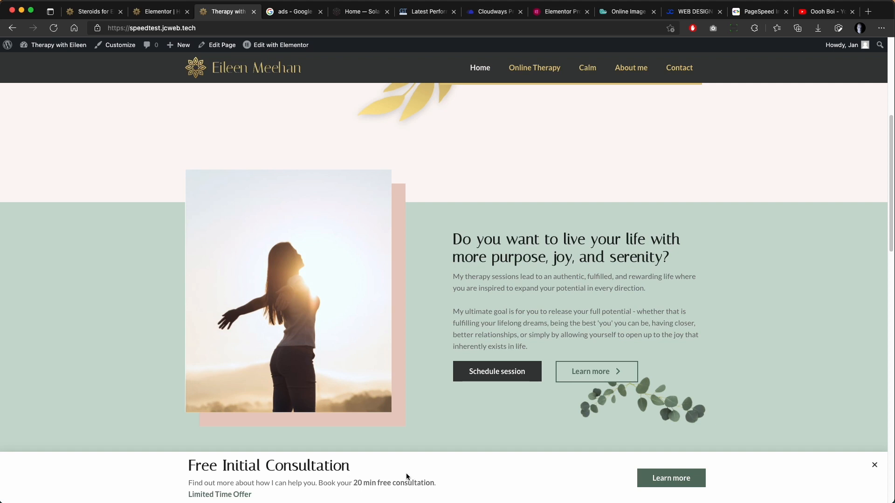
scroll("up", 3)
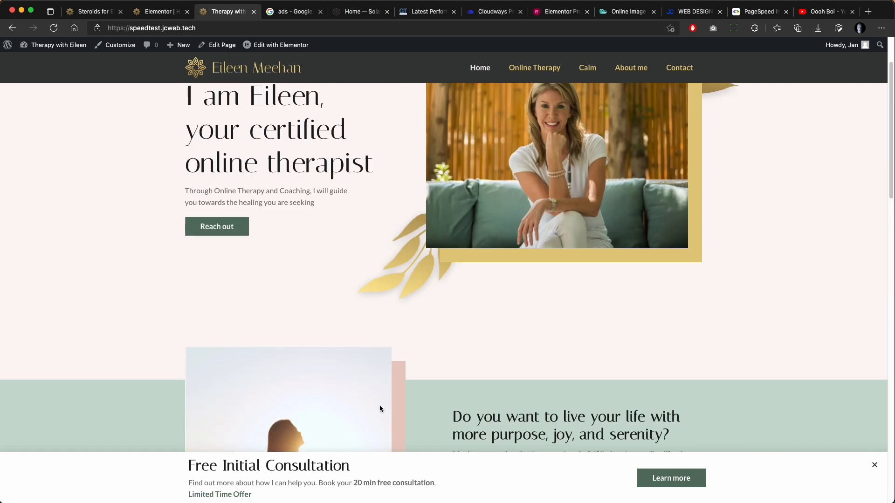
scroll("up", 3)
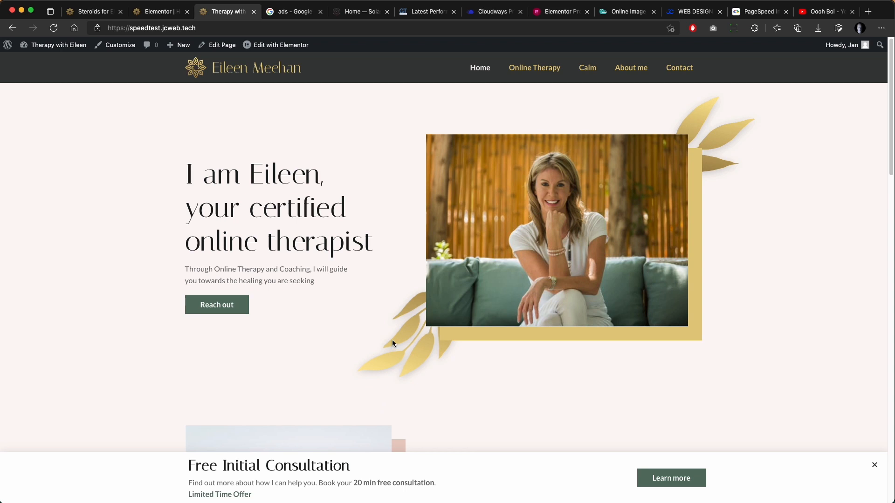
mouse_move(369, 227)
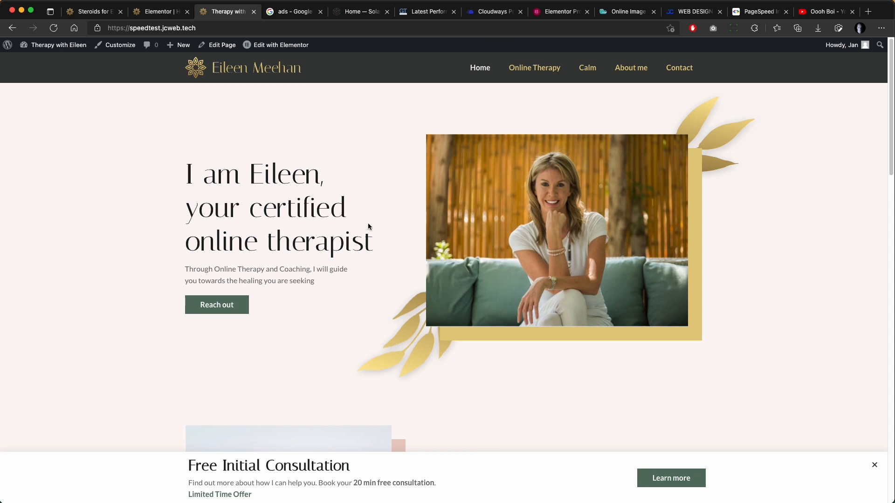
mouse_move(304, 220)
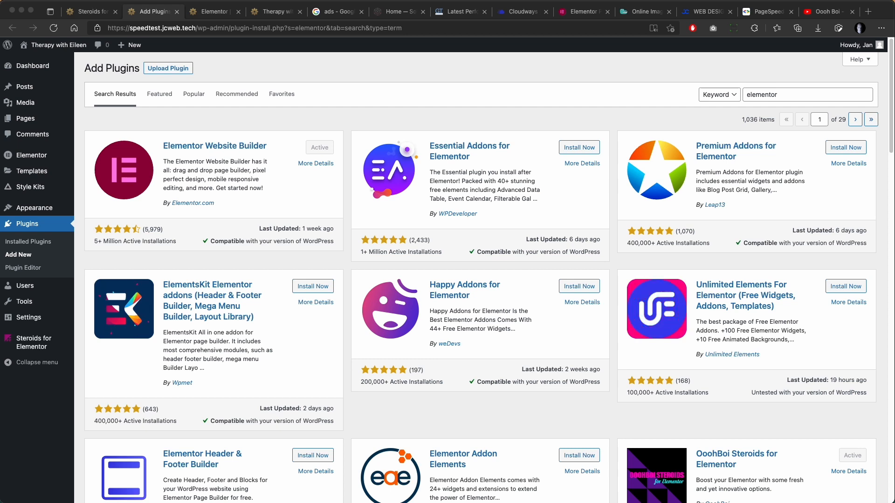
scroll("down", 3)
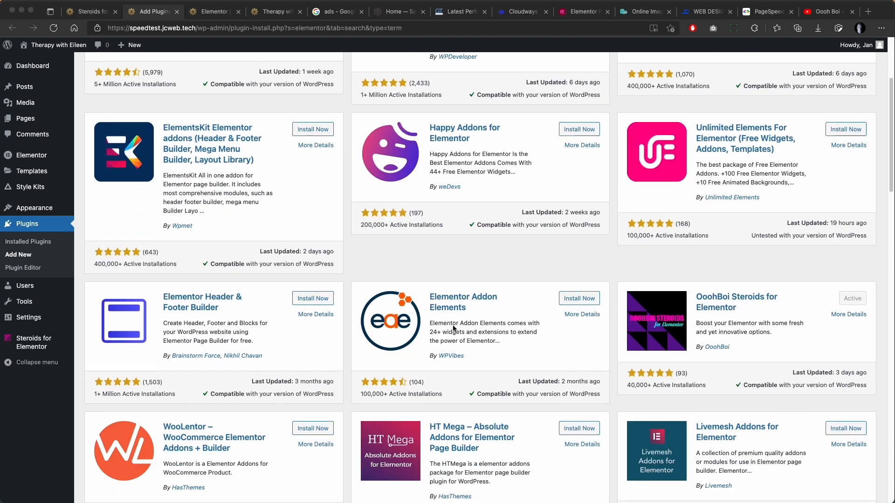
scroll("down", 3)
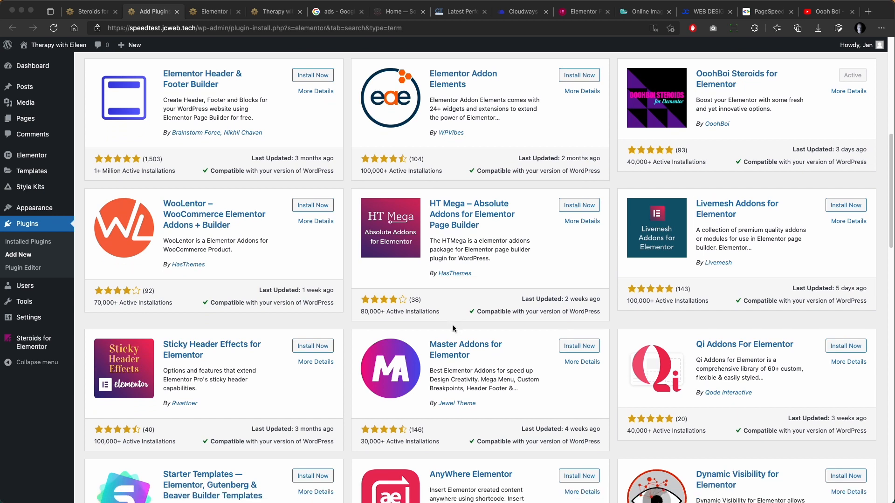
scroll("down", 3)
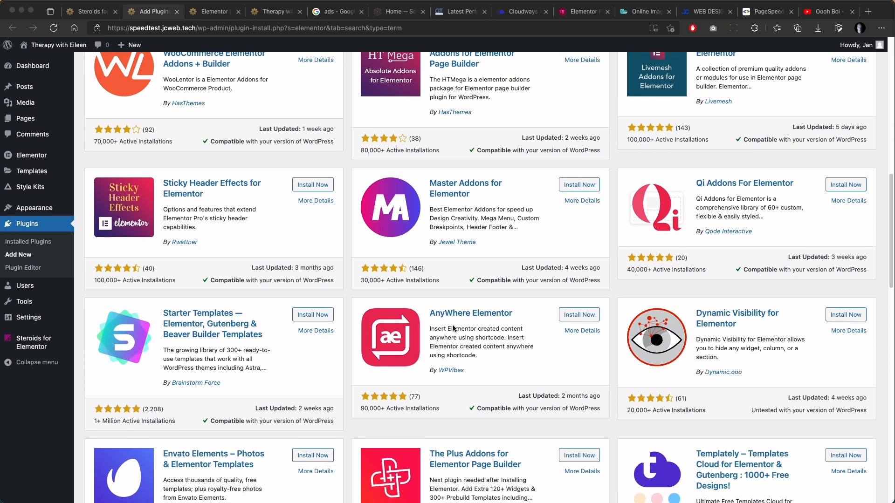
scroll("down", 3)
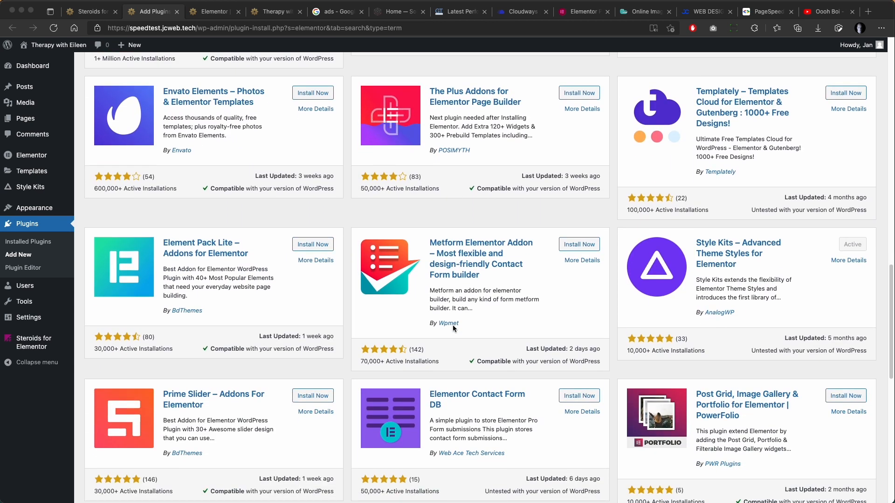
scroll("down", 3)
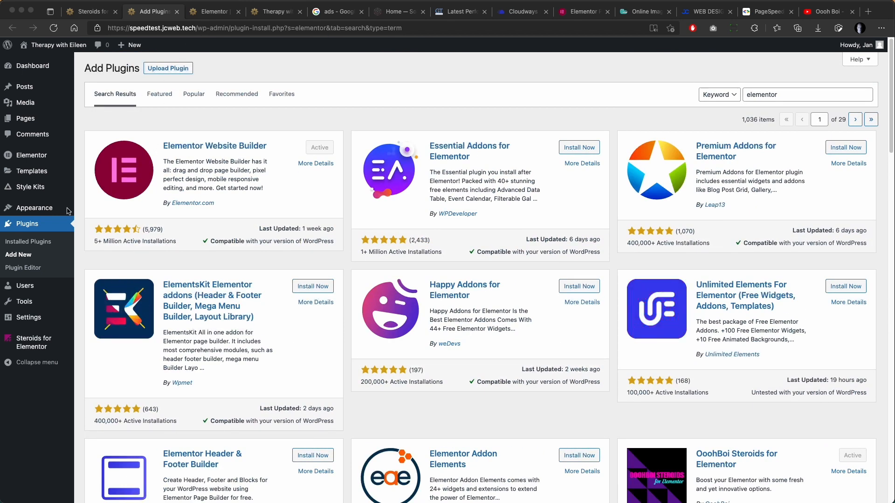
- Check the YouTube video, then PageSpeed scores of 100 desktop and 93 mobile, and the GTmetrix report
left_click(825, 11)
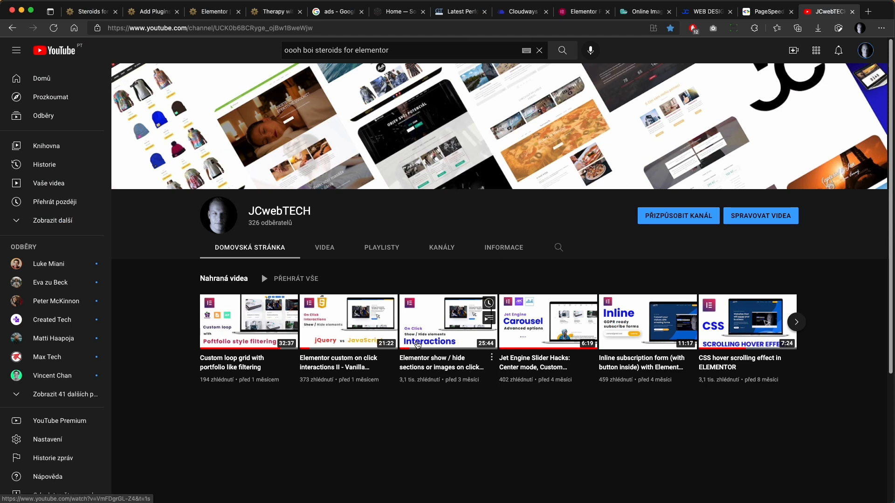
left_click(448, 320)
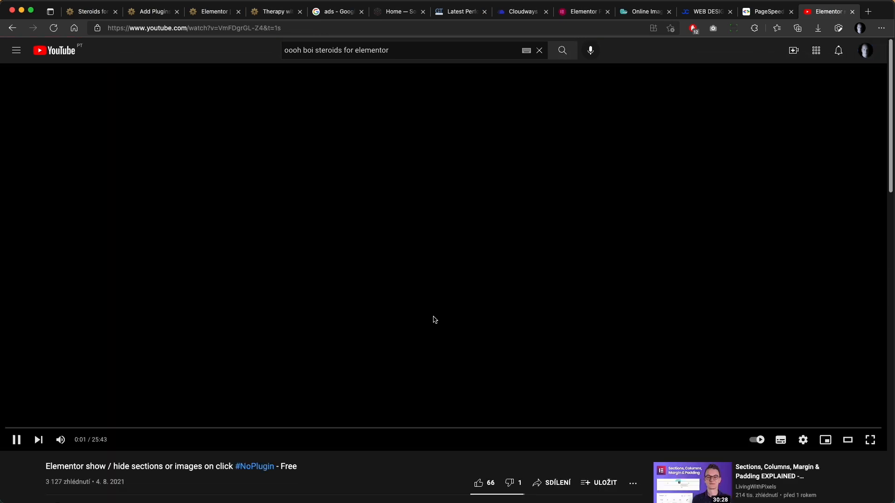
left_click(767, 11)
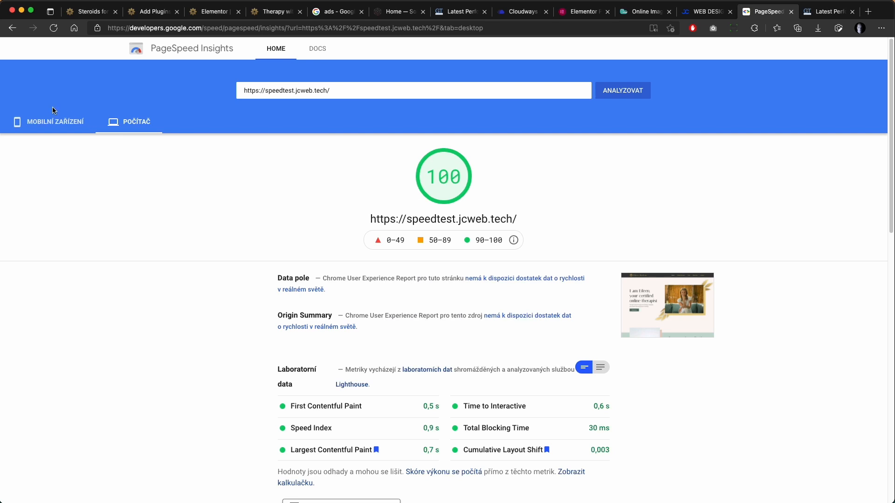
left_click(55, 121)
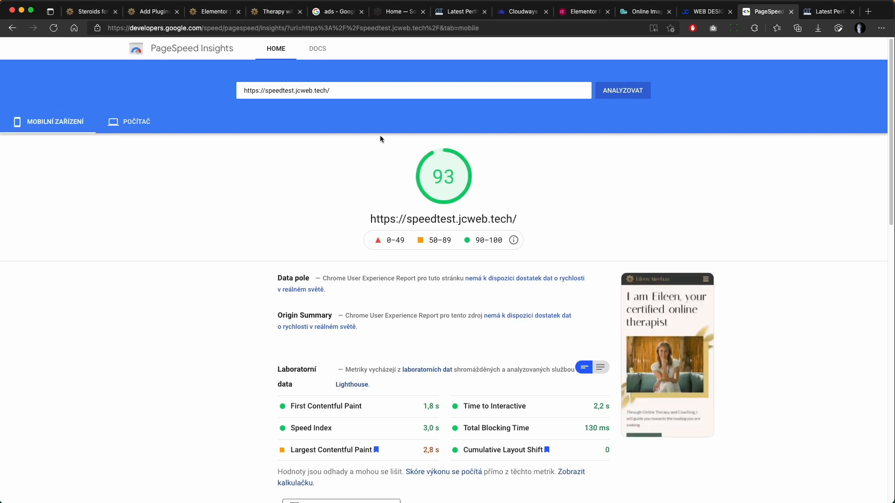
left_click(825, 12)
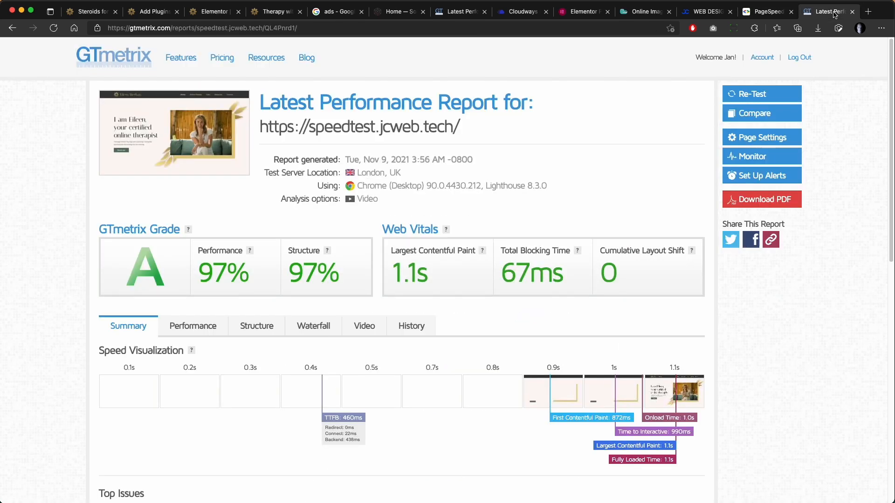
- Show the Performance metrics: First Contentful Paint 872ms and Time to Interactive 989ms, both good
left_click(193, 327)
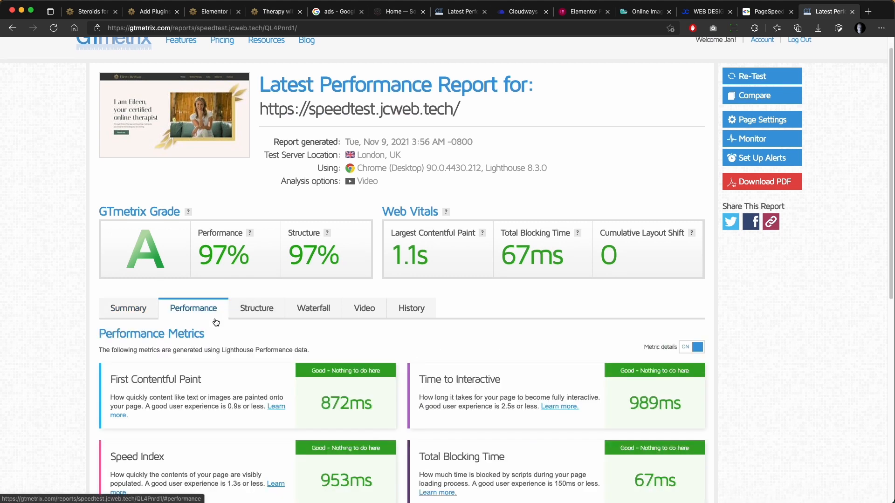
scroll("down", 3)
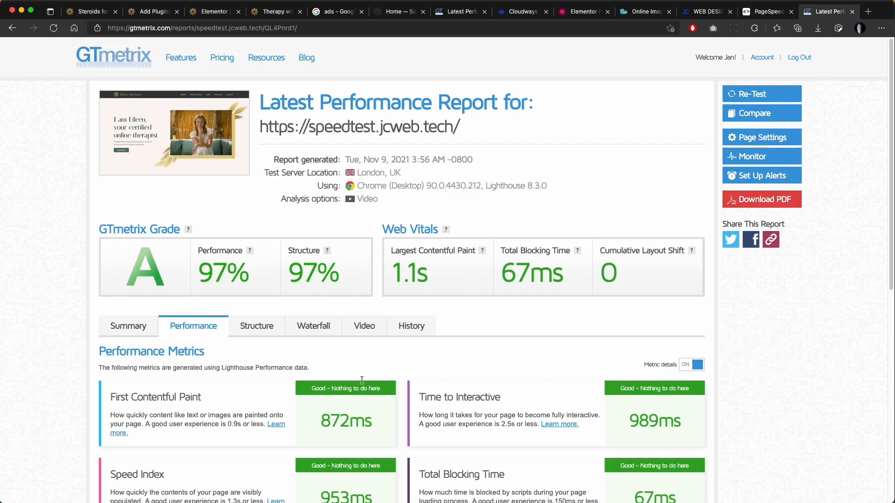
mouse_move(321, 261)
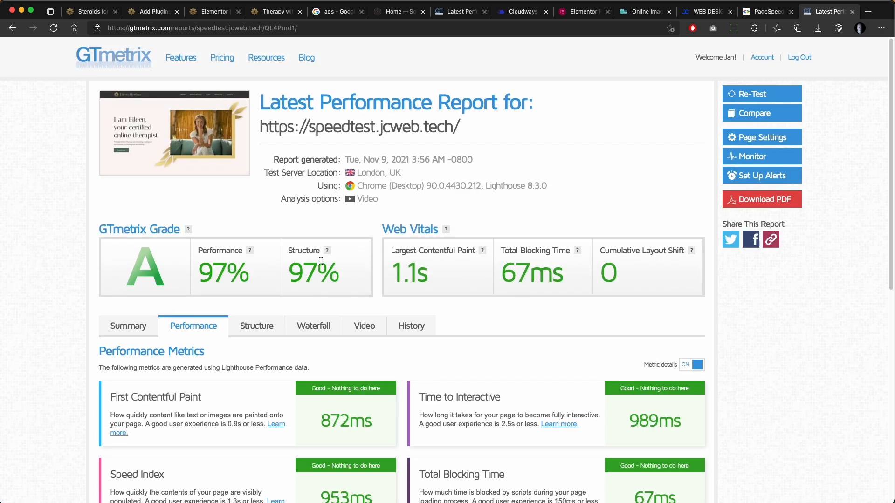